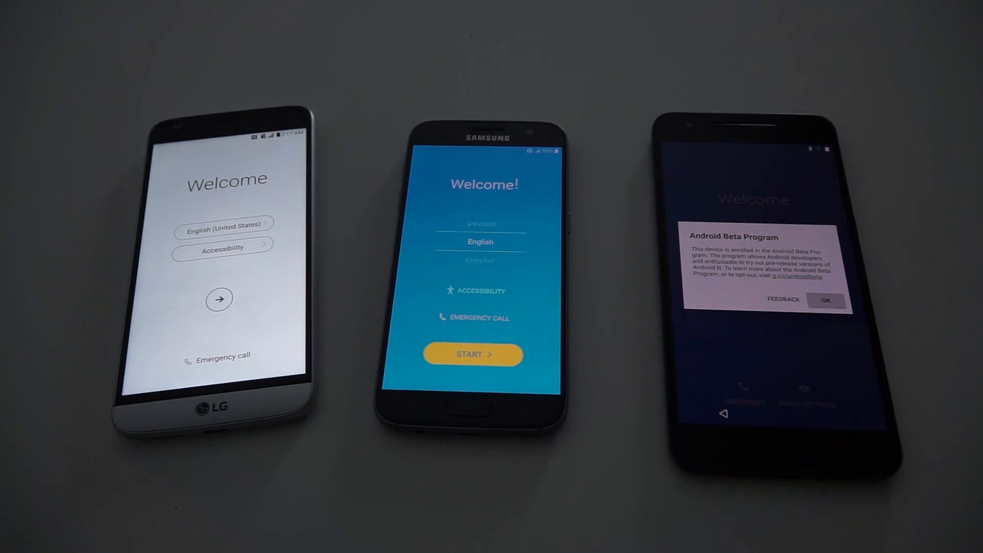
Dismiss the Android Beta Program notice on the Nexus with OK, revealing its Welcome screen
click(826, 299)
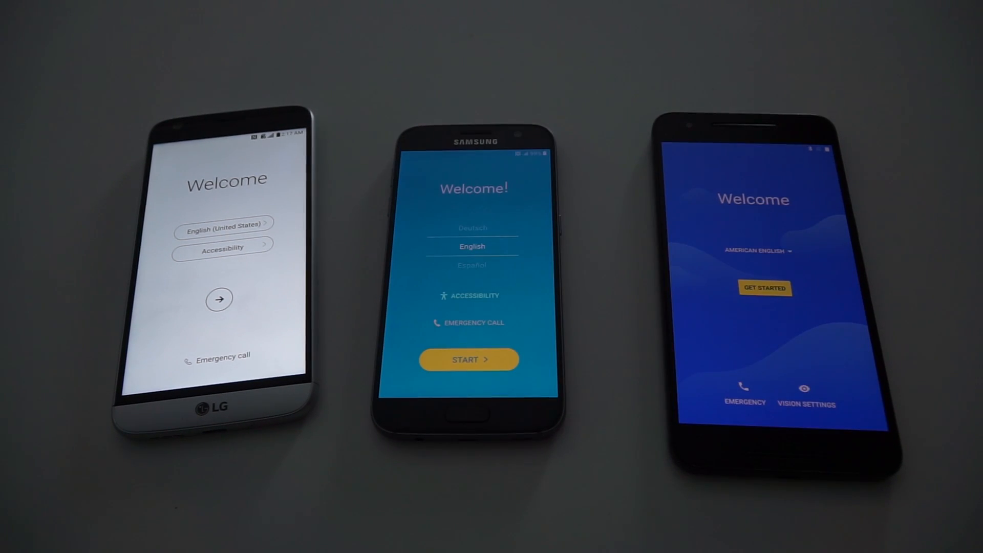